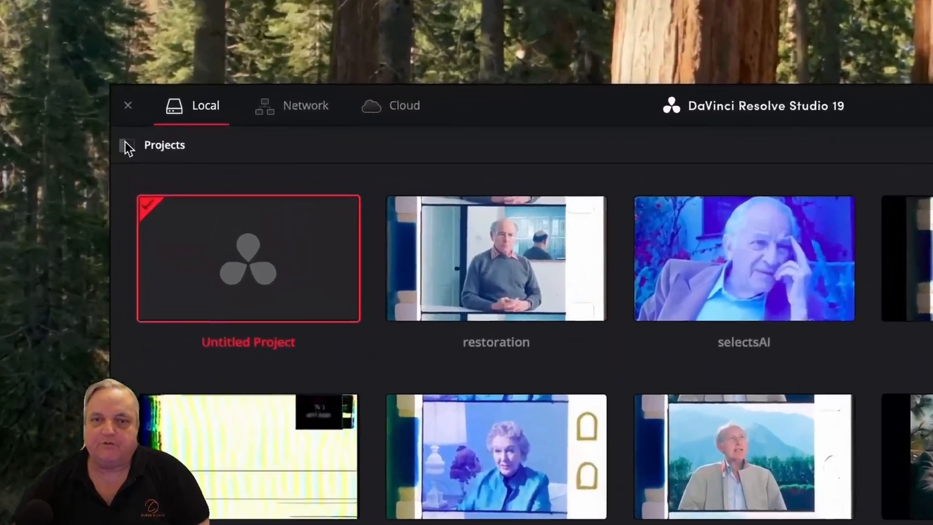
# Step: Save a DB2.resolve backup of the DB2 library to the Accusys drive and confirm
pyautogui.click(127, 145)
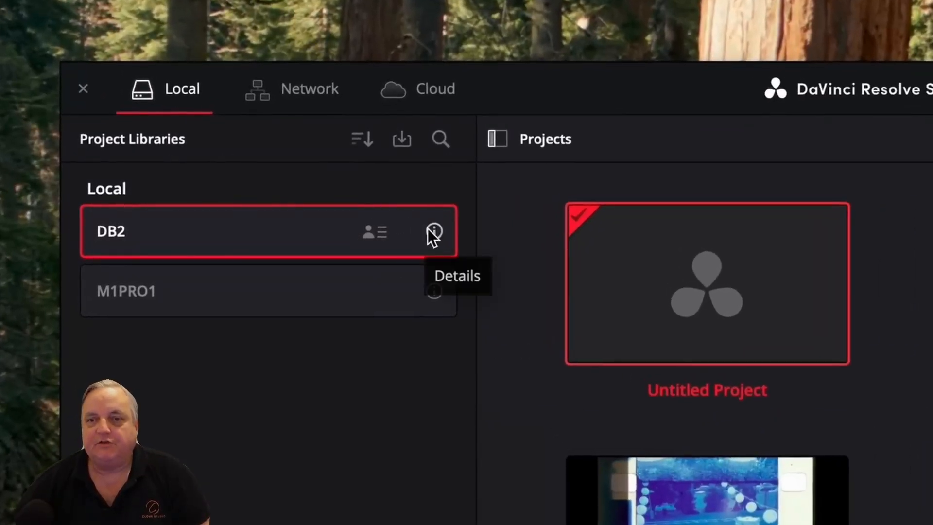
pyautogui.click(433, 231)
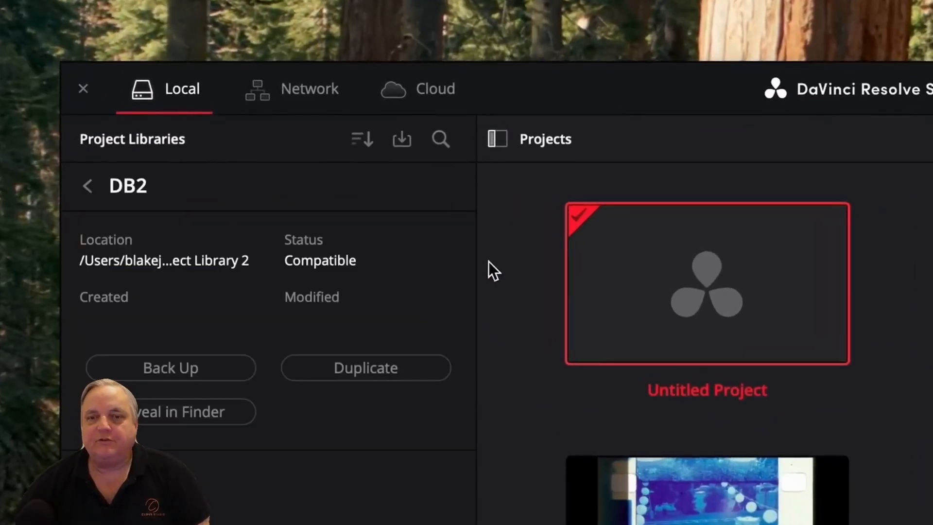
pyautogui.click(170, 367)
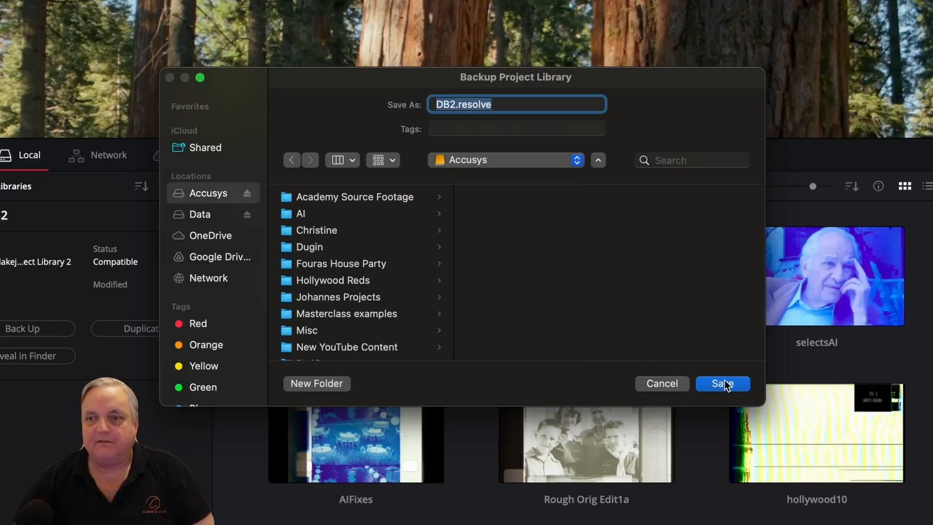
pyautogui.click(721, 383)
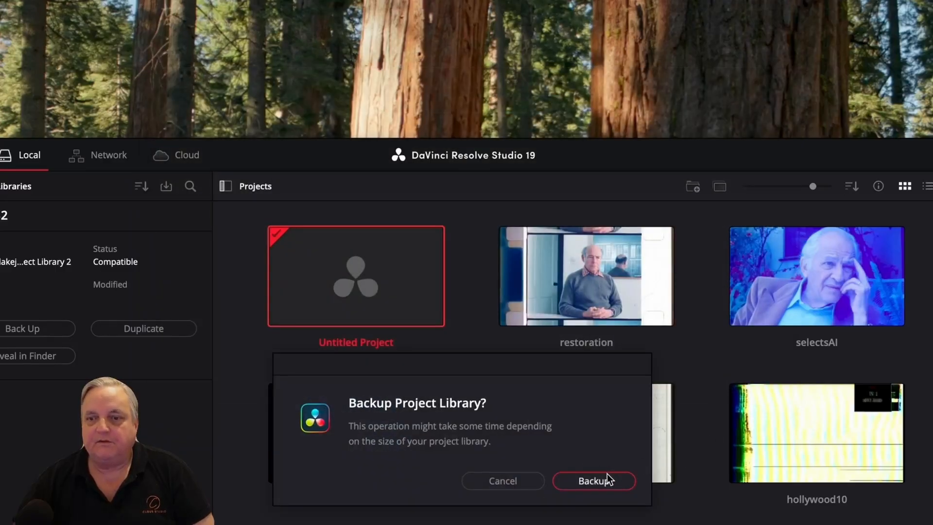
pyautogui.click(593, 480)
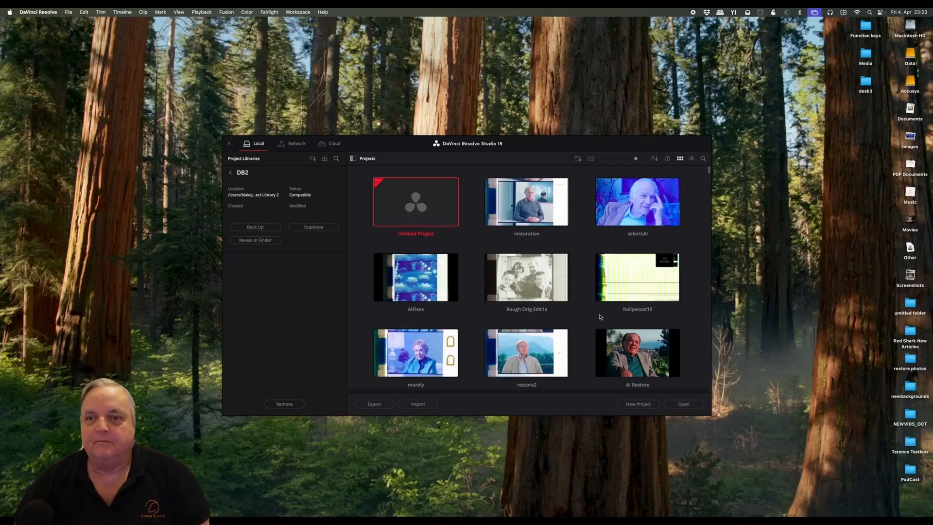
pyautogui.moveTo(634, 239)
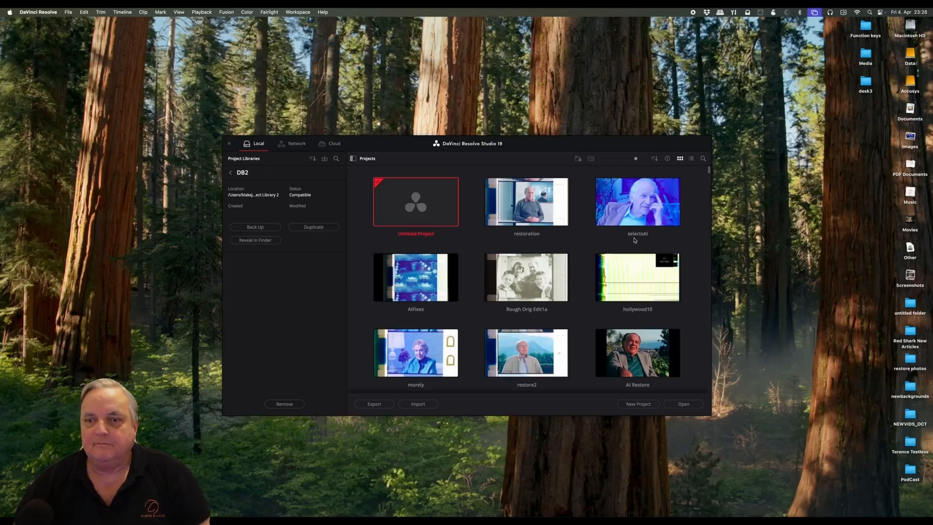
# Step: Mount the DaVinci_Resolve_Studio_20.0b1_Mac.dmg disk image from the R20 folder
pyautogui.click(254, 227)
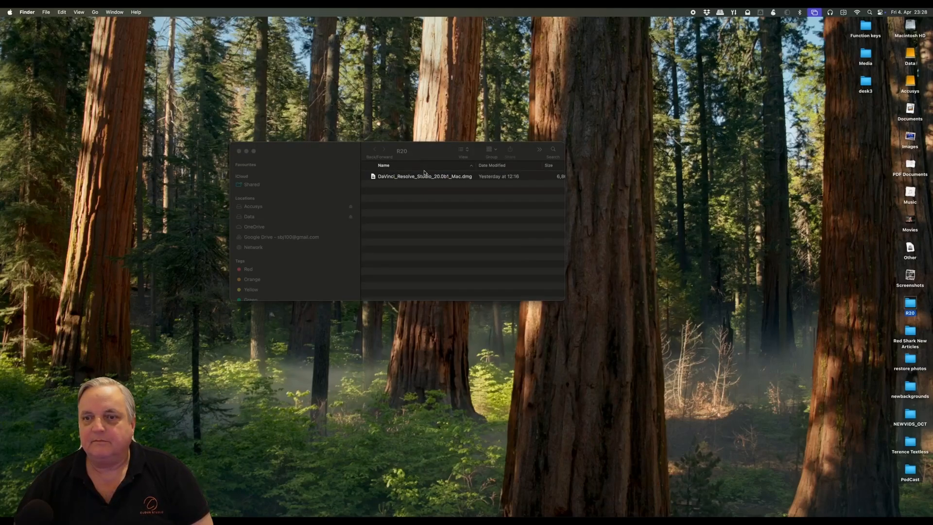
pyautogui.click(424, 176)
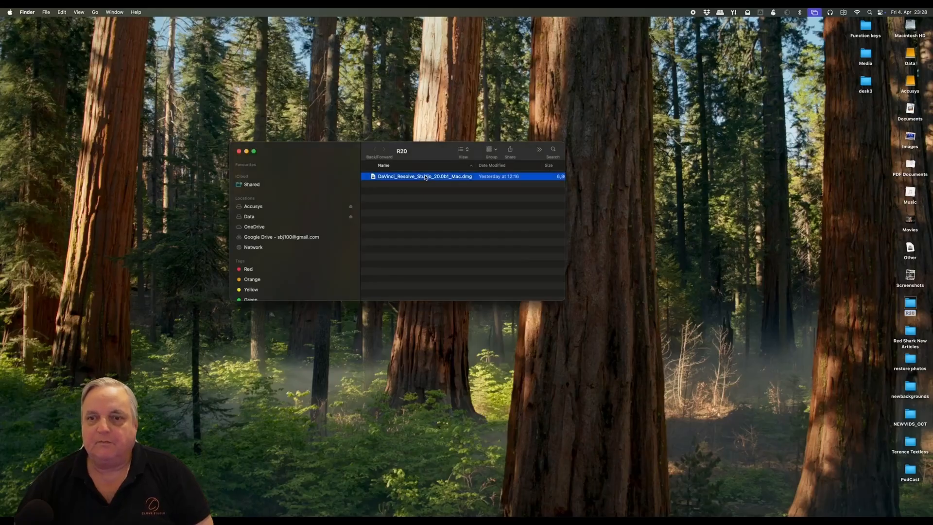
pyautogui.doubleClick(424, 176)
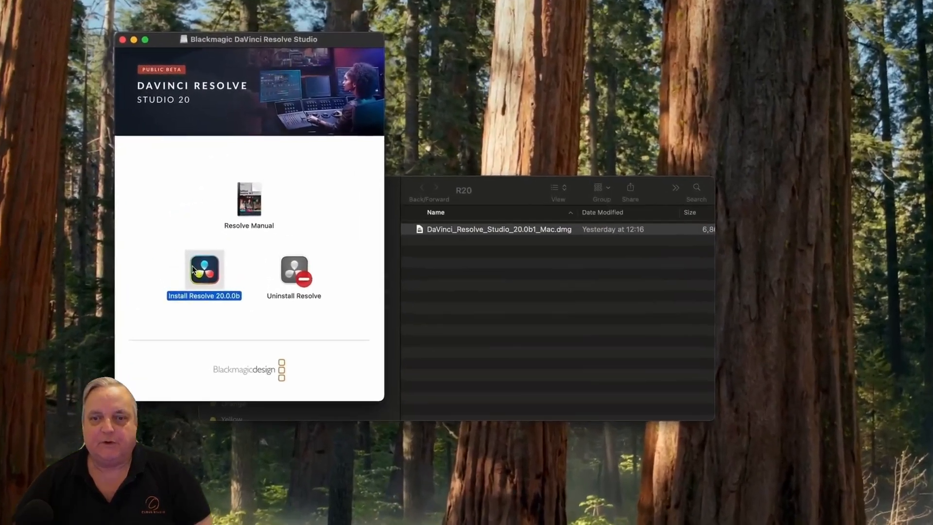
# Step: Run the Resolve 20.0.0b installer, allow Desktop access, accept the licence, and install on Macintosh HD
pyautogui.doubleClick(204, 271)
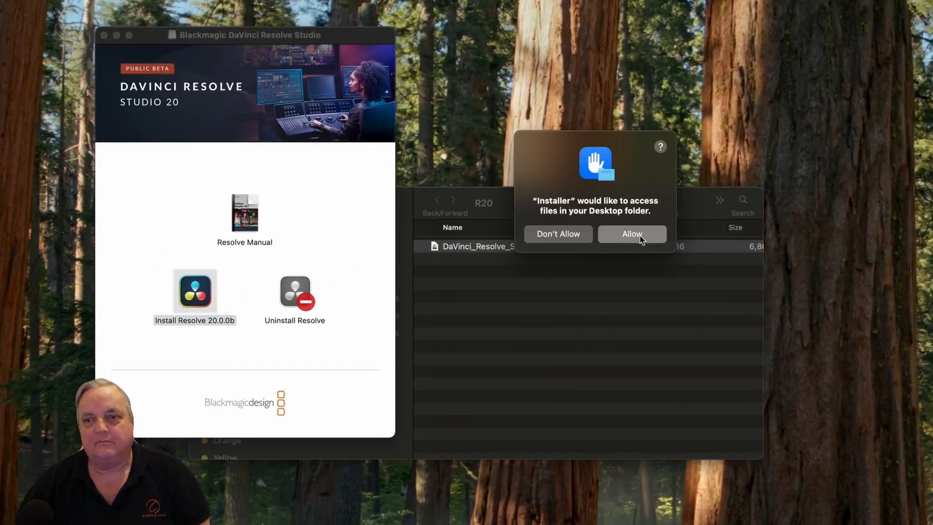
pyautogui.click(631, 233)
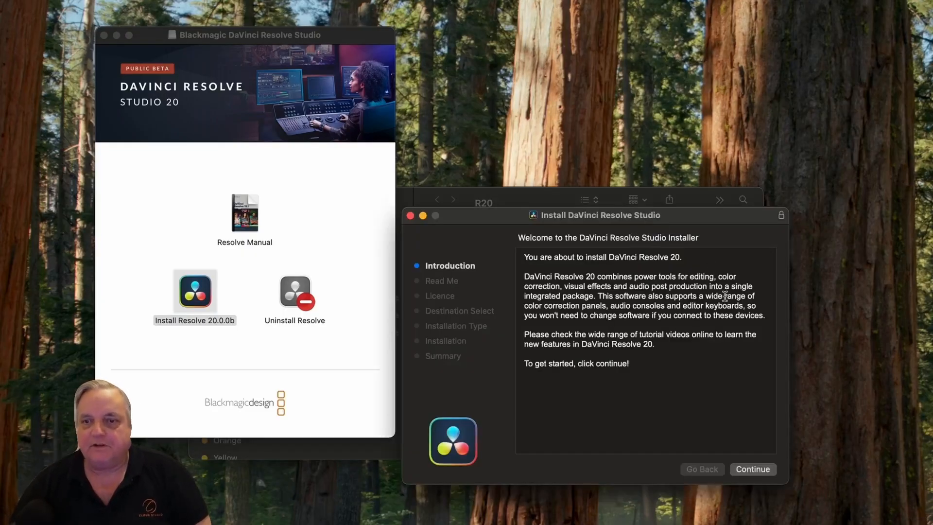
pyautogui.click(752, 469)
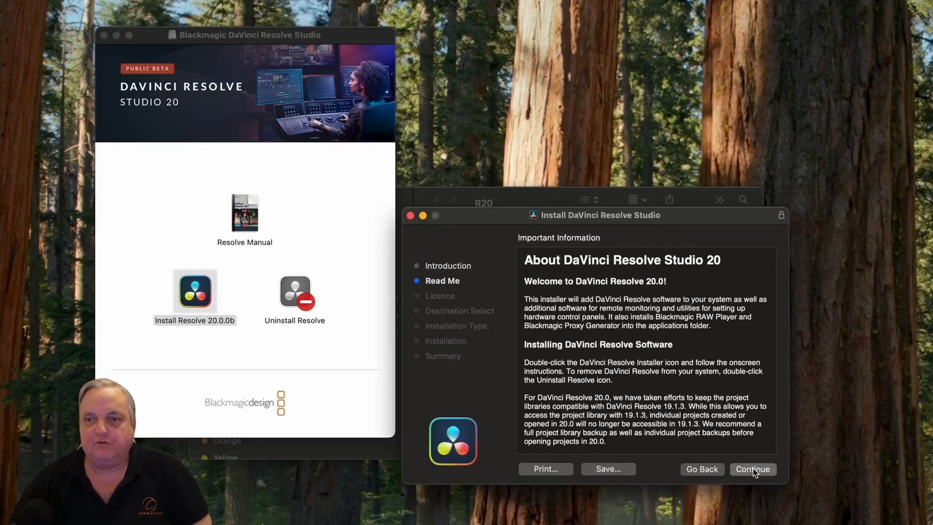
pyautogui.click(752, 469)
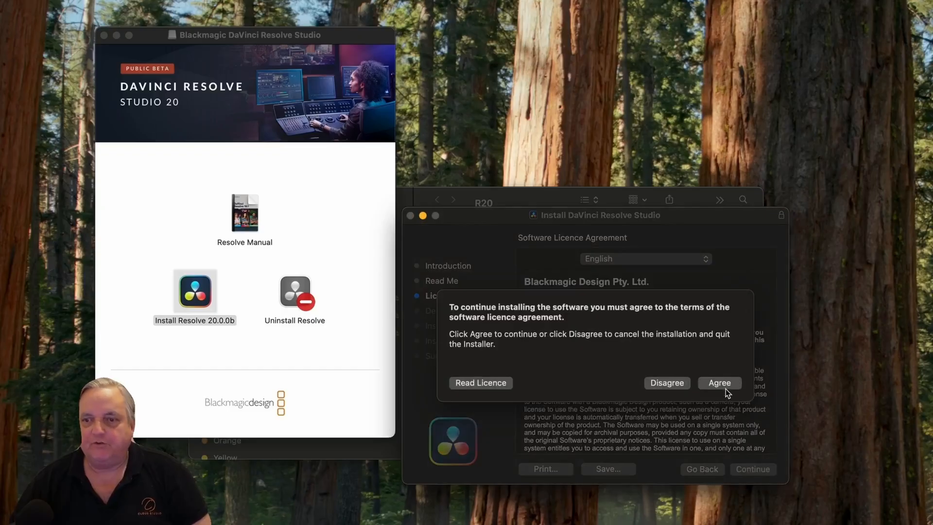
pyautogui.click(718, 382)
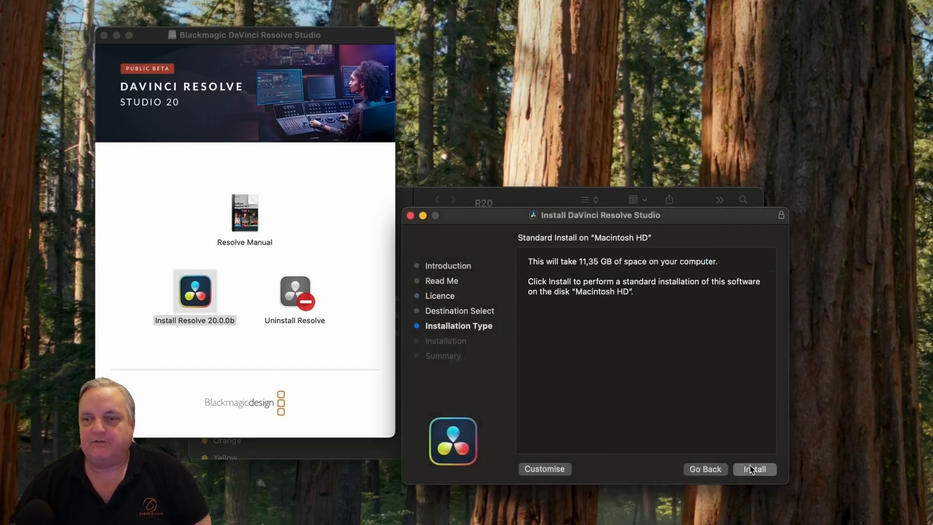
pyautogui.click(753, 469)
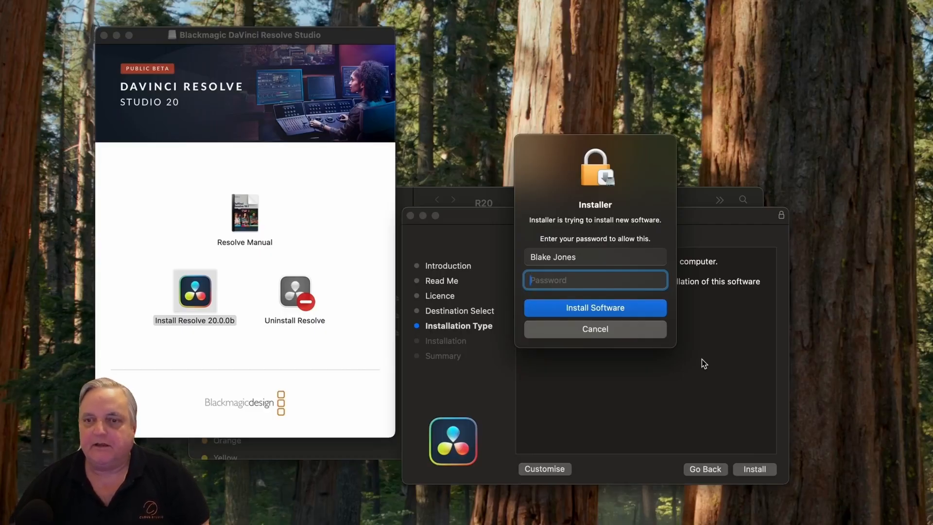
# Step: Authorise the install with the administrator password and wait for successful completion
pyautogui.write('password')
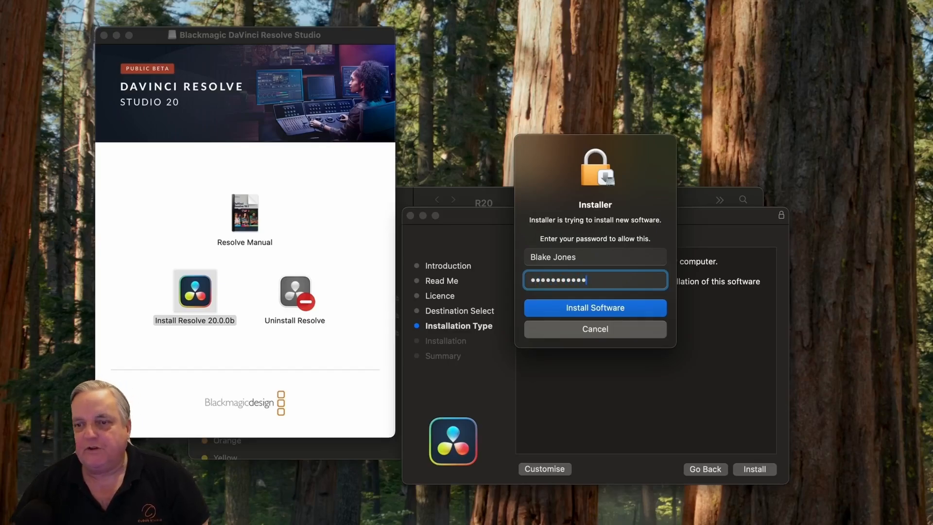
pyautogui.click(594, 308)
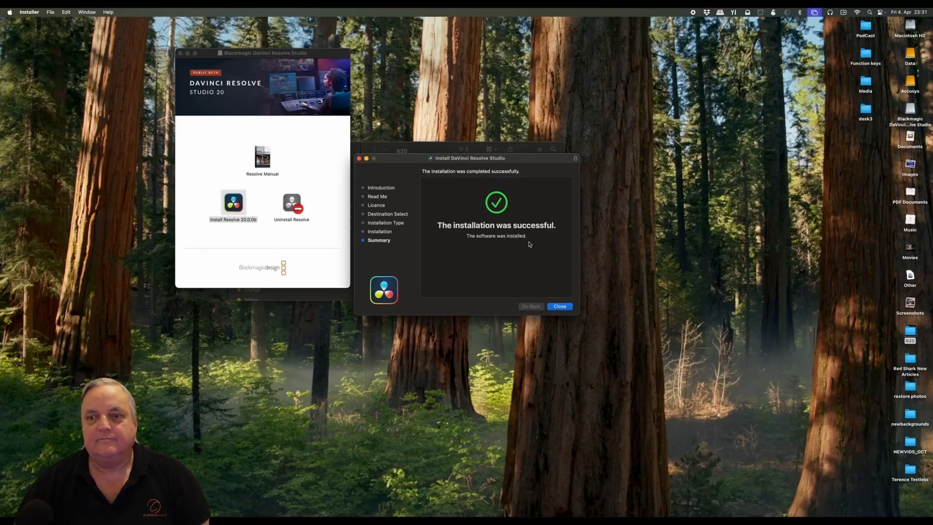
# Step: Close the installer, launch Resolve 20, and pass What's New and Start screens to the project manager
pyautogui.click(558, 305)
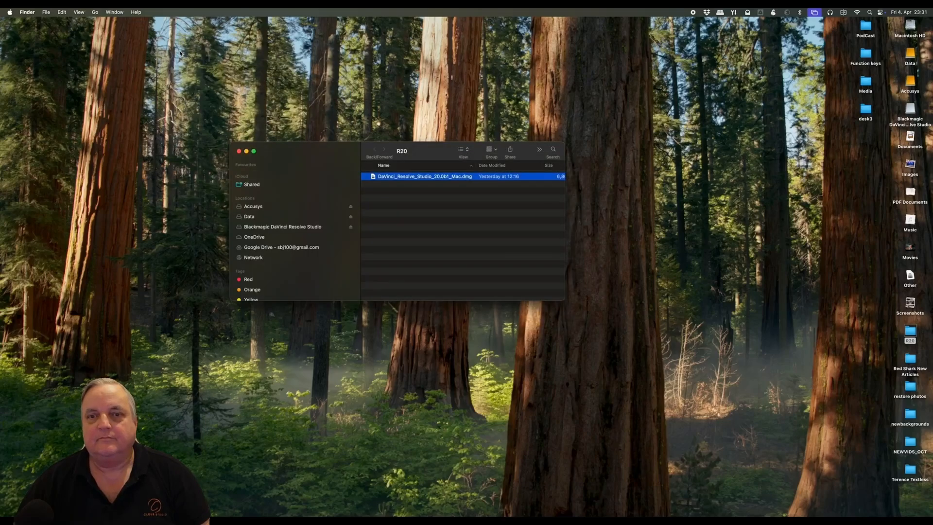
pyautogui.click(874, 178)
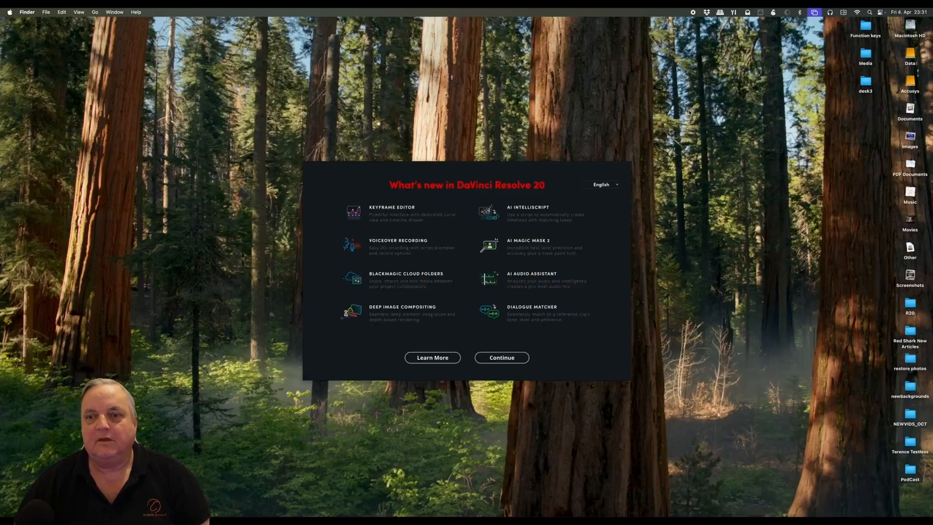
pyautogui.moveTo(633, 234)
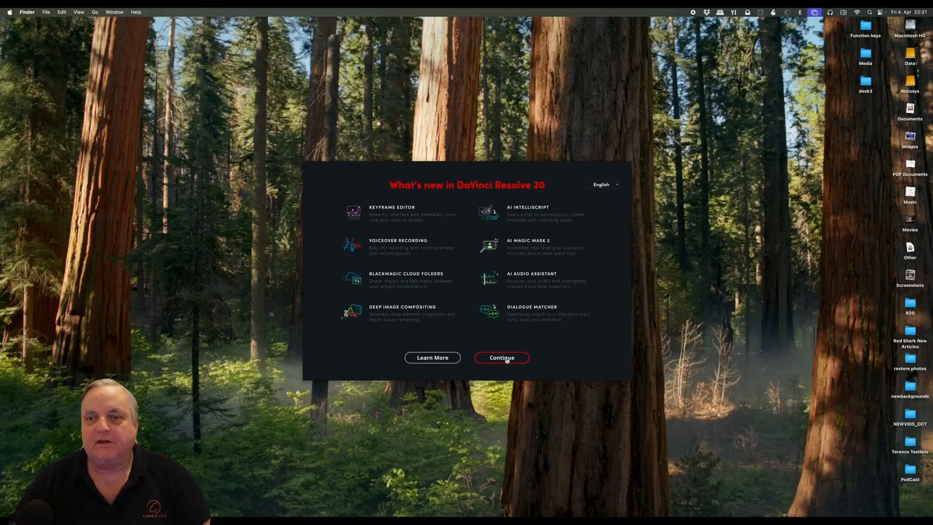
pyautogui.click(501, 357)
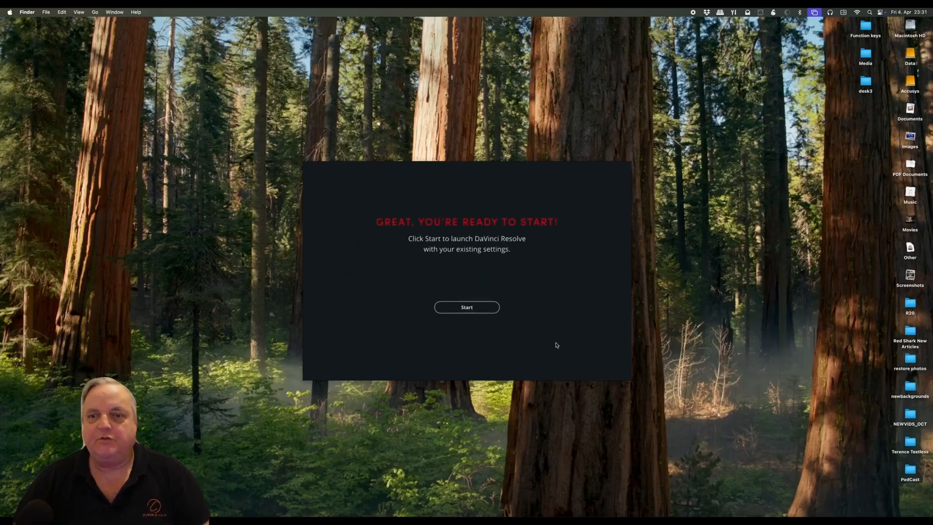
pyautogui.click(466, 307)
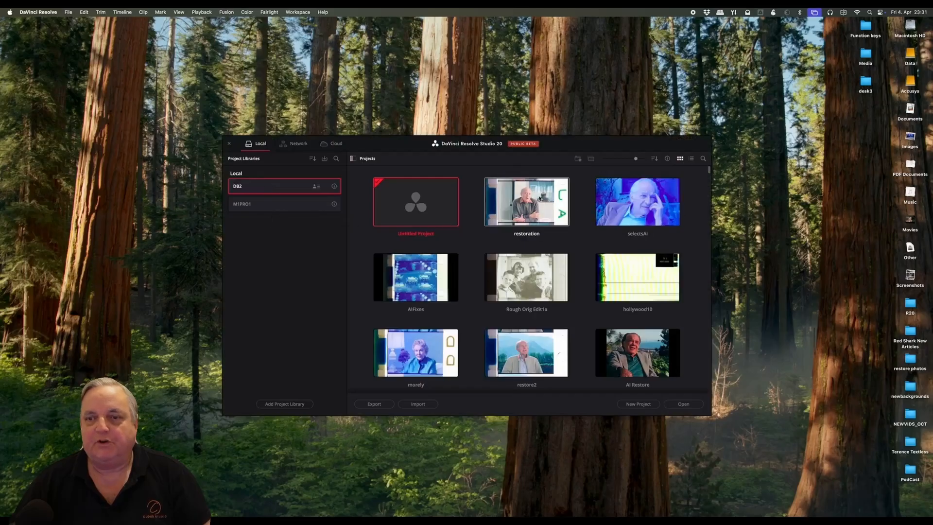
# Step: Open the restoration project and approve its upgrade to version 20
pyautogui.doubleClick(525, 202)
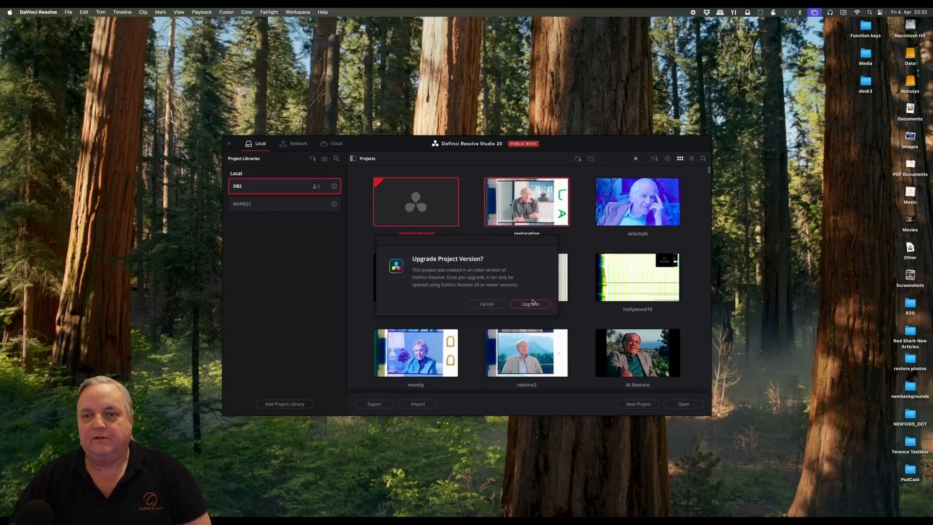
pyautogui.click(529, 303)
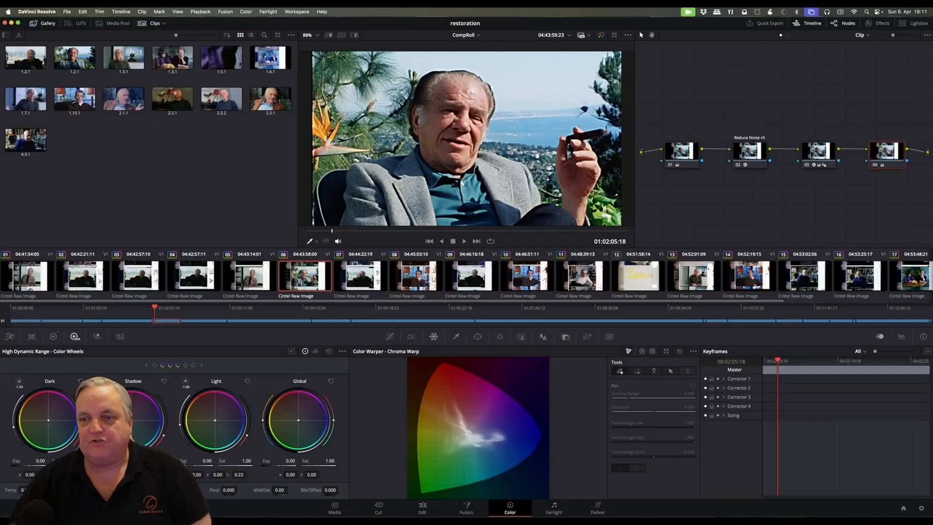